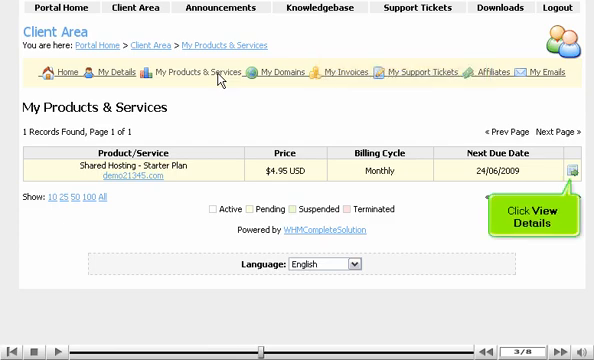
- Open the Product Details page for the Shared Hosting - Starter Plan
click(572, 168)
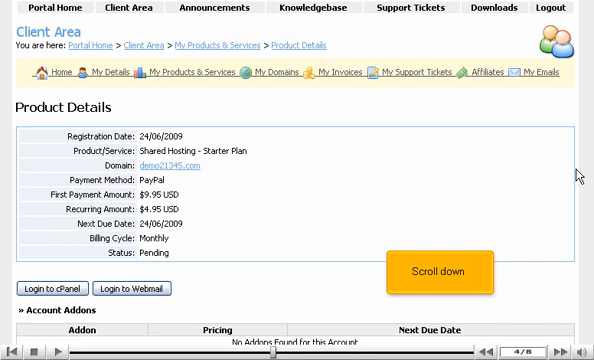
- Scroll past the Starter Plan's Pending details and go back to the services list
scroll(down, 3)
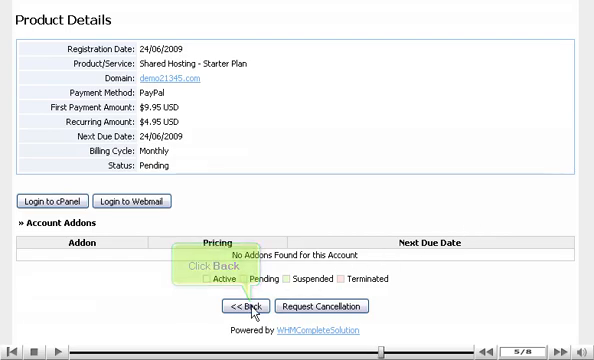
click(217, 306)
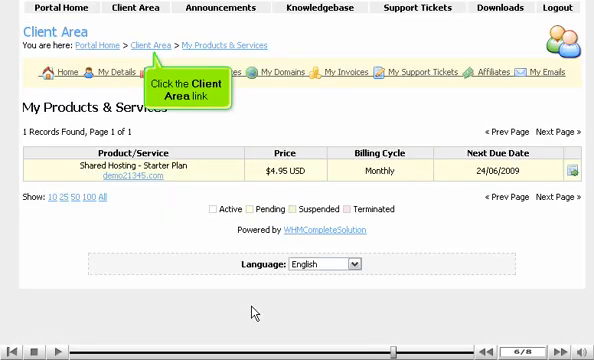